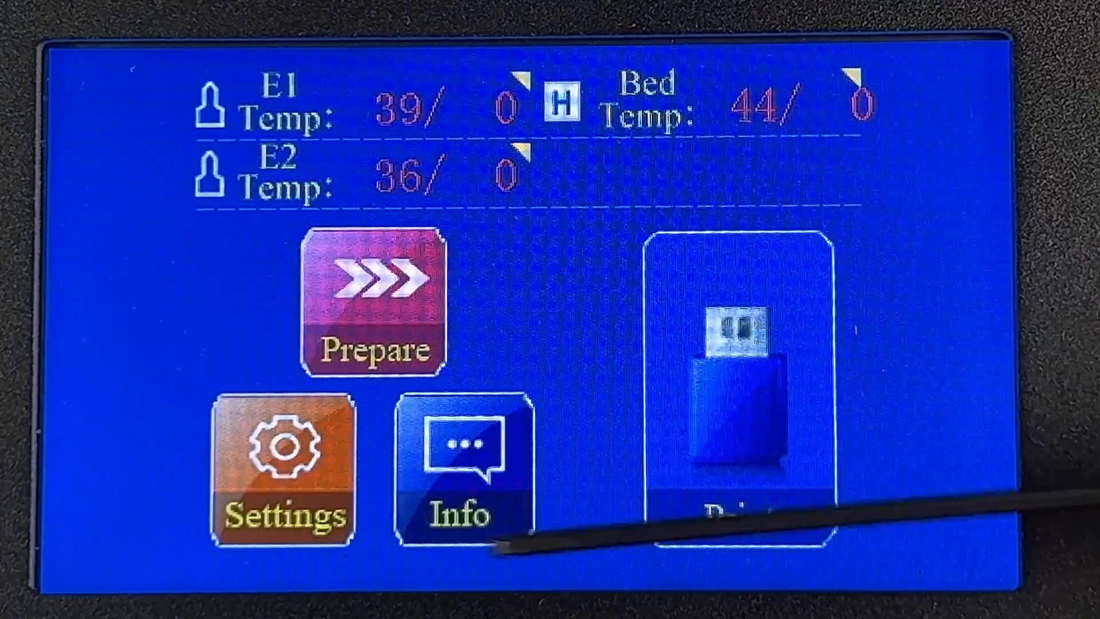
- Start the Prepare bed-levelling routine from the home screen
left_click(283, 468)
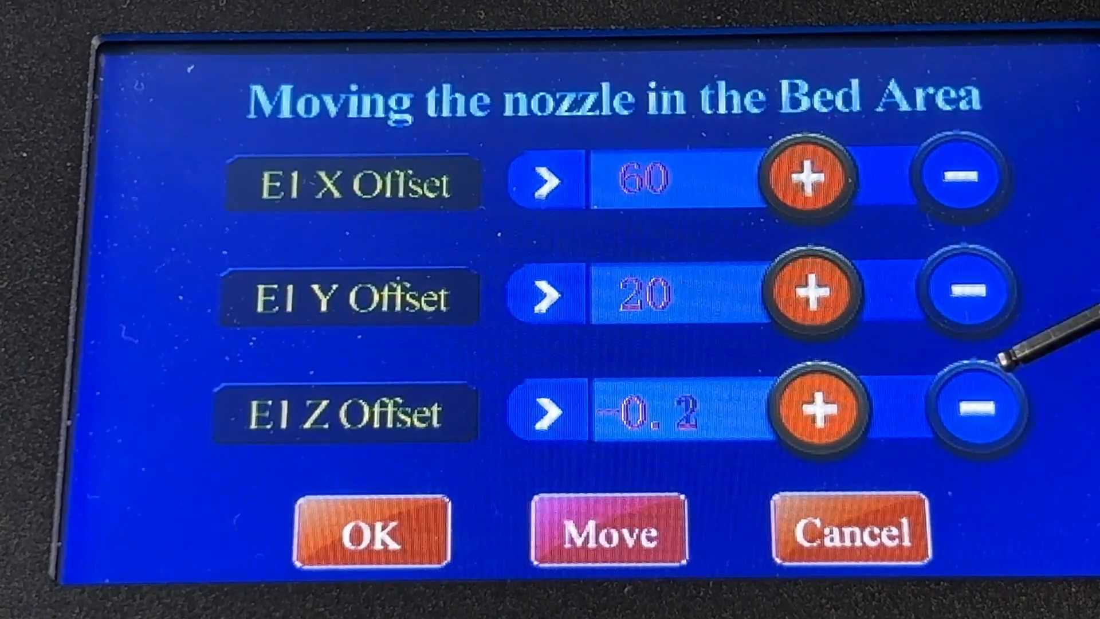
- Lower the E1 Z offset to -0.2, keeping X 60 and Y 20
left_click(972, 413)
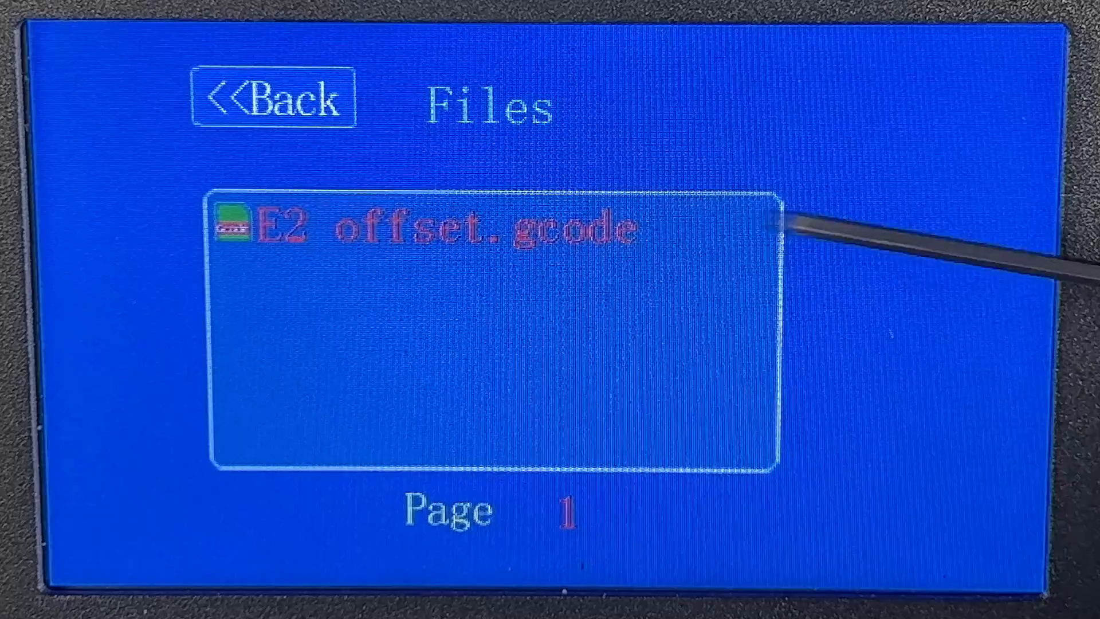
- Choose E2 offset.gcode from the Files list to bring up the print-mode options
left_click(442, 226)
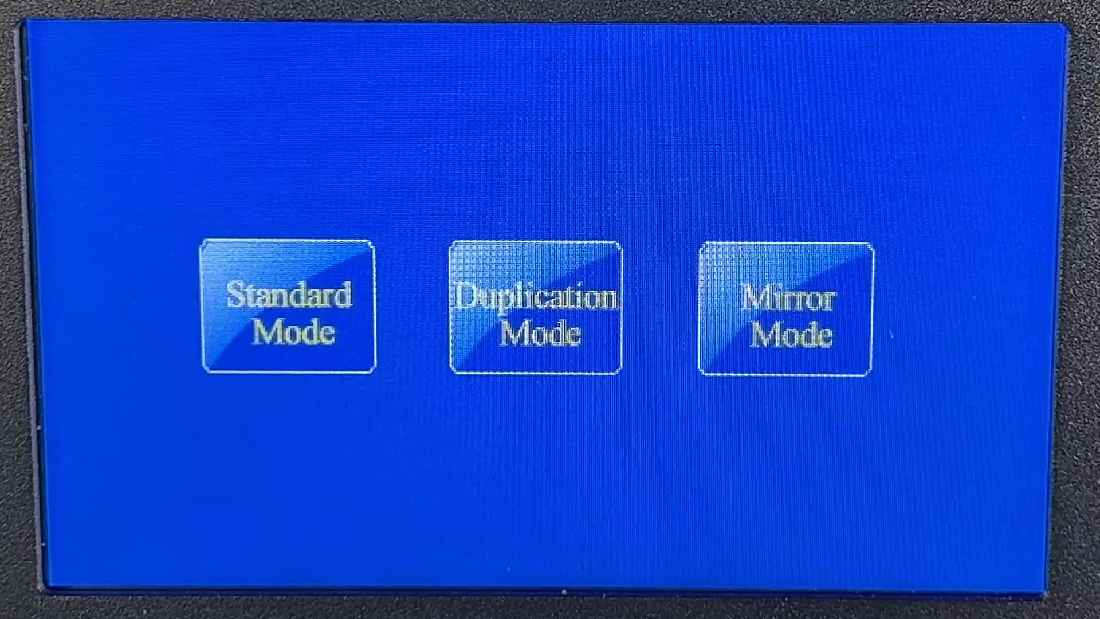